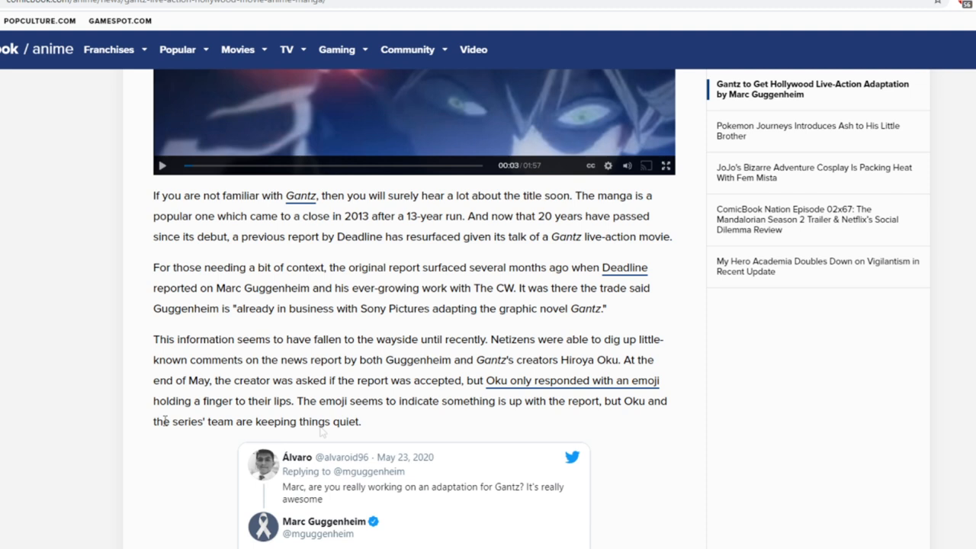
mouse_move(140, 498)
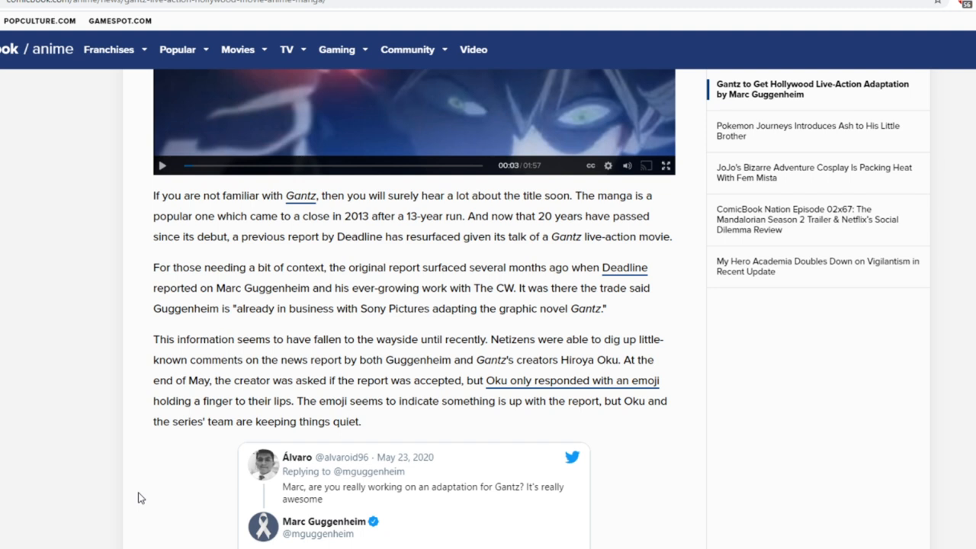
mouse_move(141, 475)
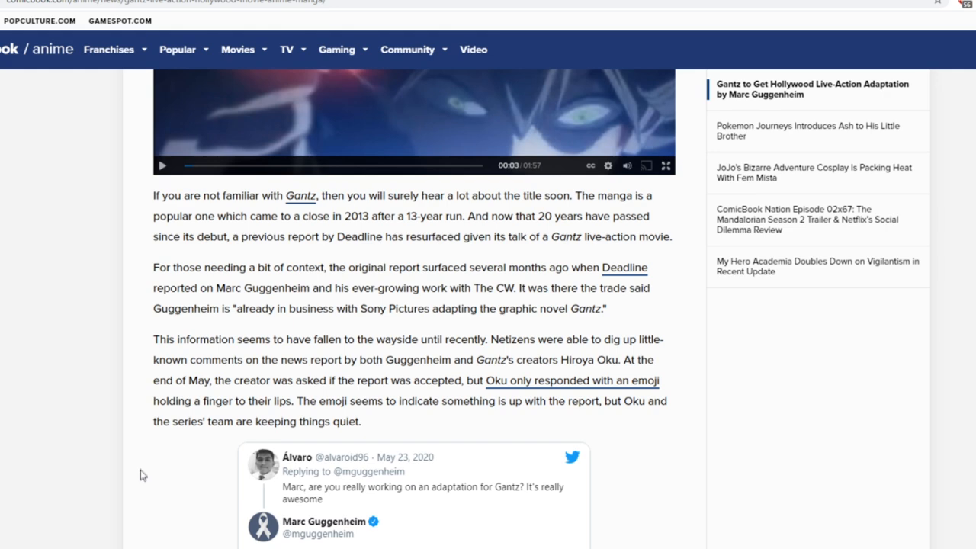
Scroll until Guggenheim's full tweet reply about having fun with Gantz is visible.
scroll(down, 3)
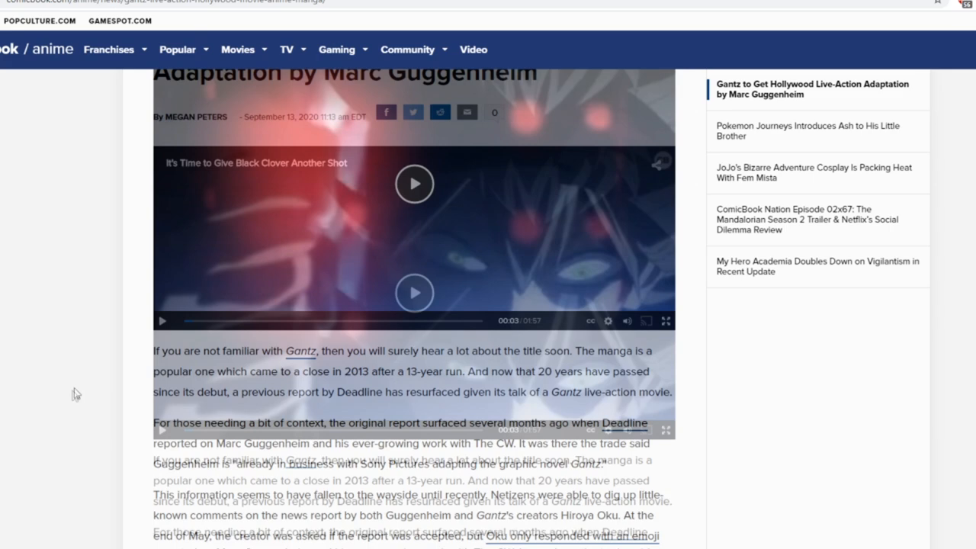
scroll(down, 3)
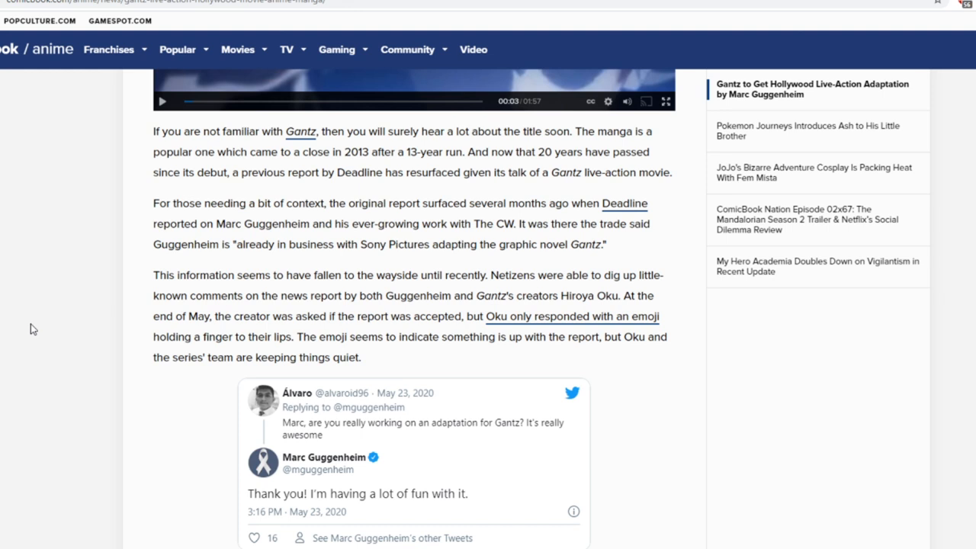
mouse_move(434, 158)
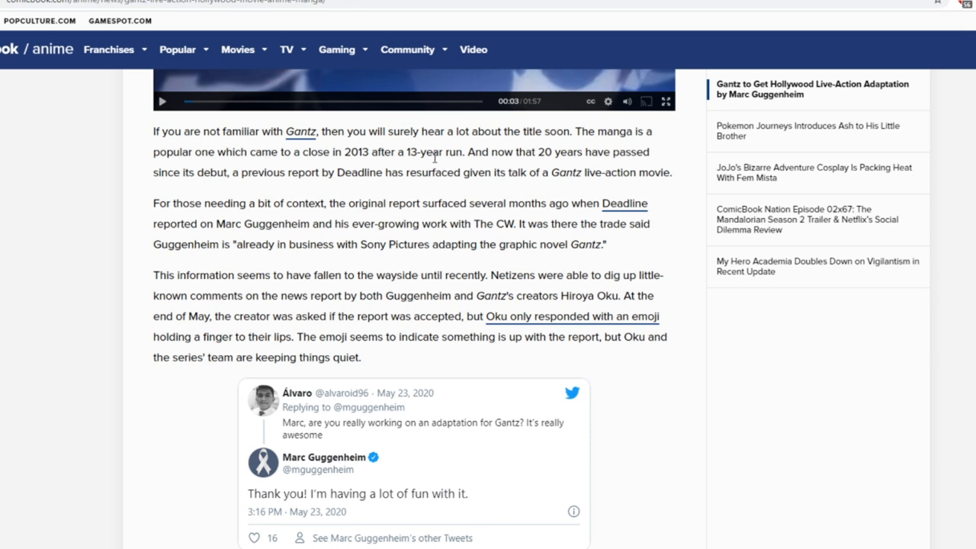
mouse_move(559, 220)
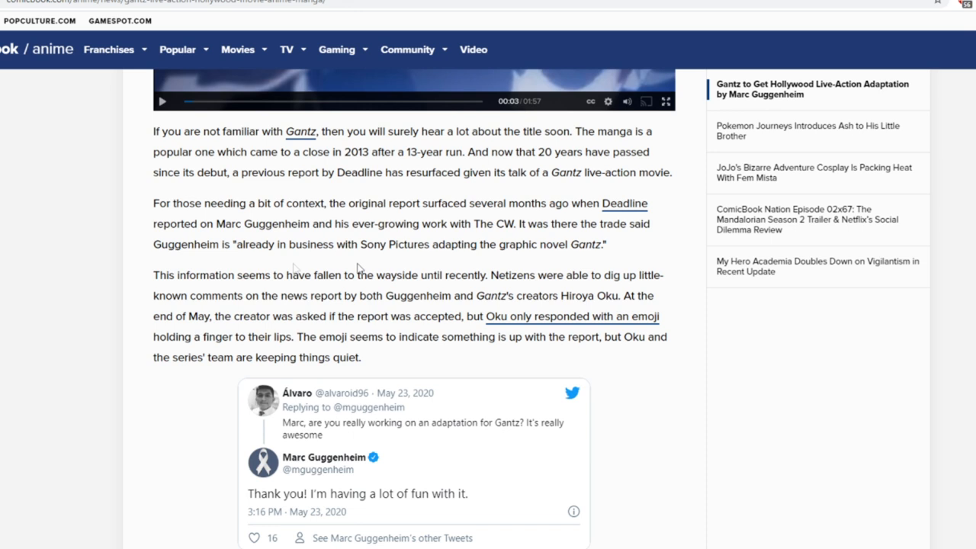
mouse_move(329, 238)
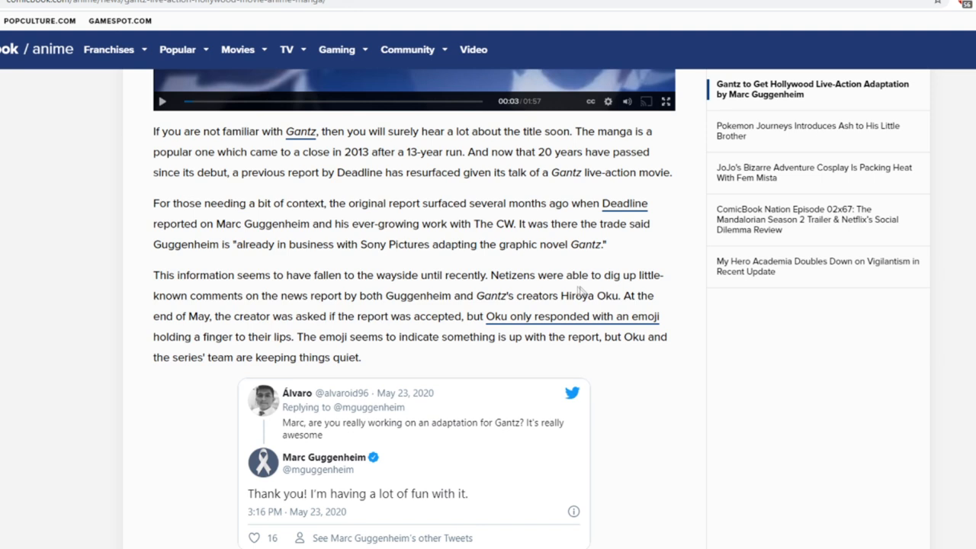
mouse_move(598, 259)
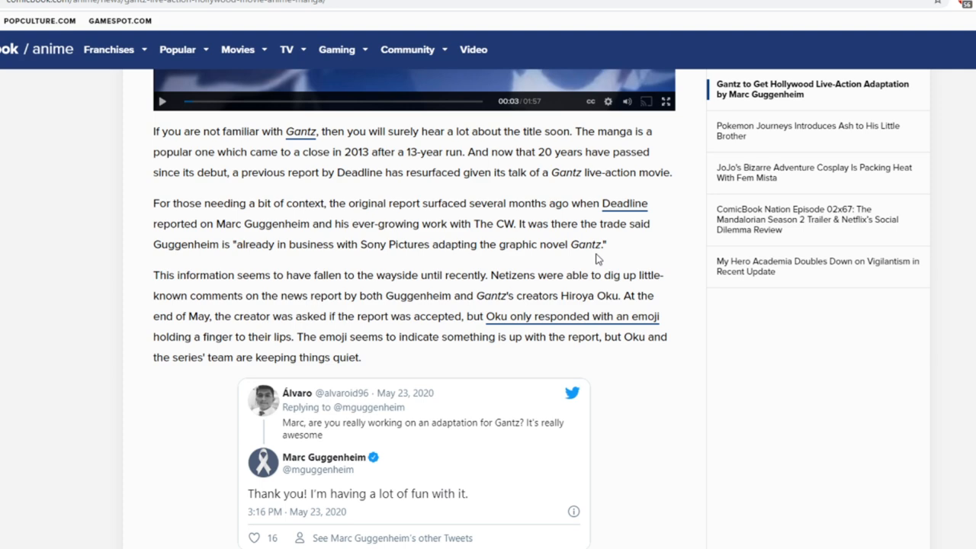
Scroll past the embedded tweet to the paragraphs on Guggenheim discussing the adaptation.
scroll(down, 3)
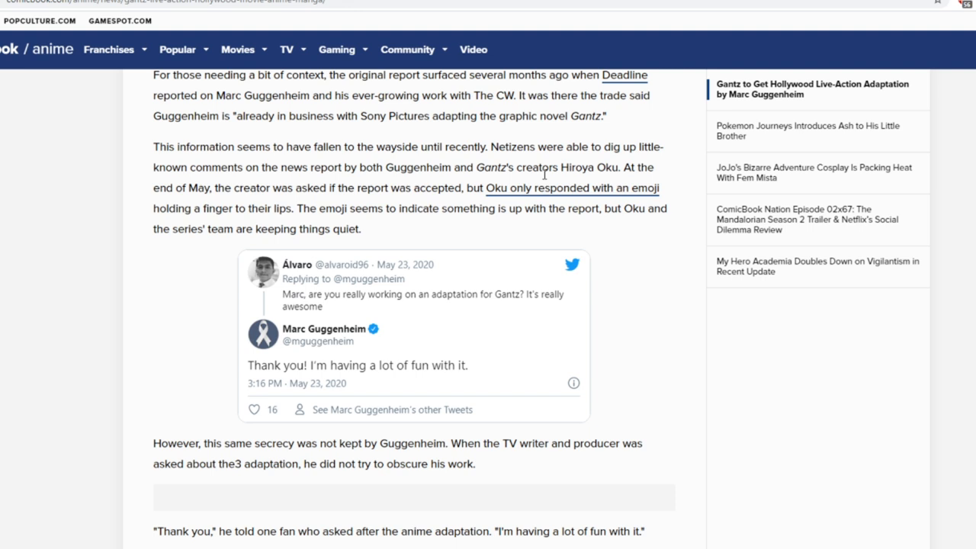
mouse_move(197, 253)
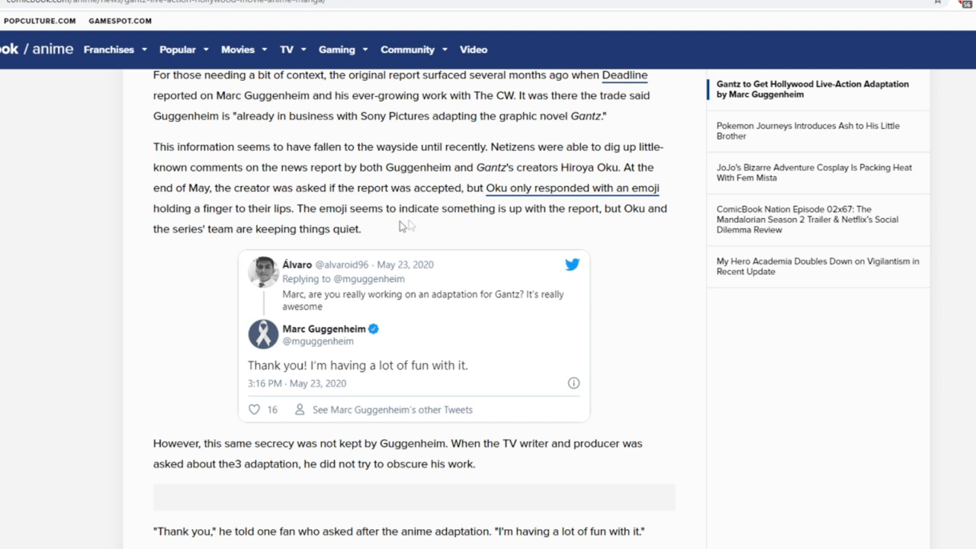
mouse_move(343, 243)
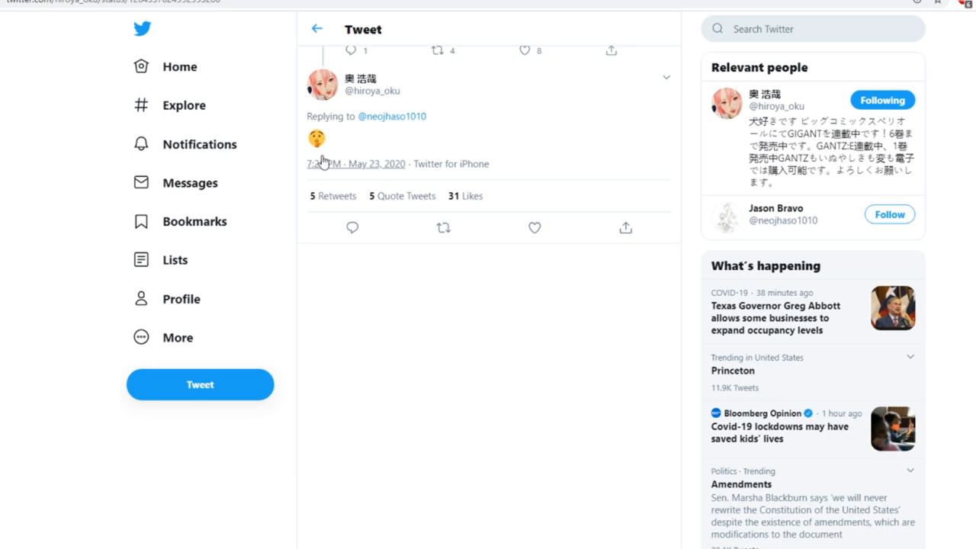
Scroll to view Hiroya Oku's emoji-only reply from May 23, 2020.
scroll(down, 3)
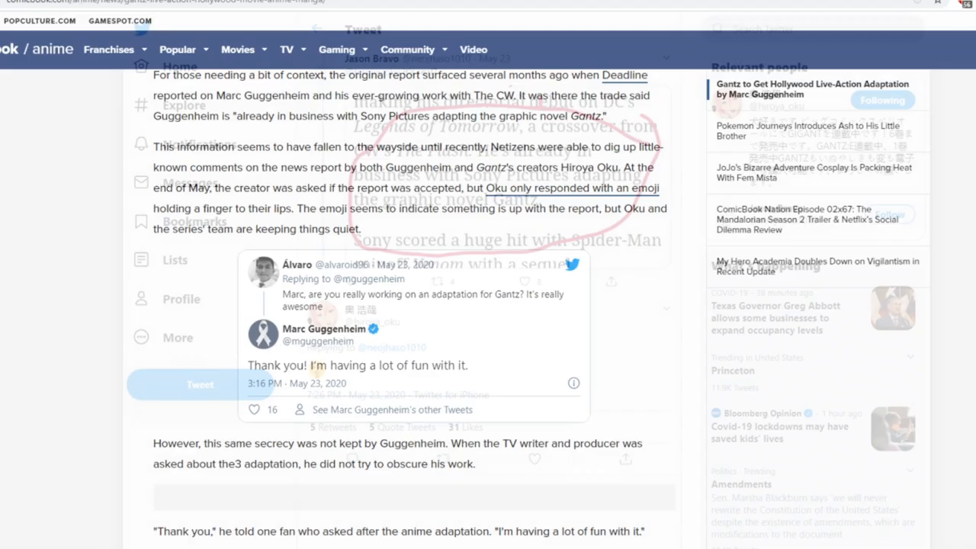
scroll(down, 3)
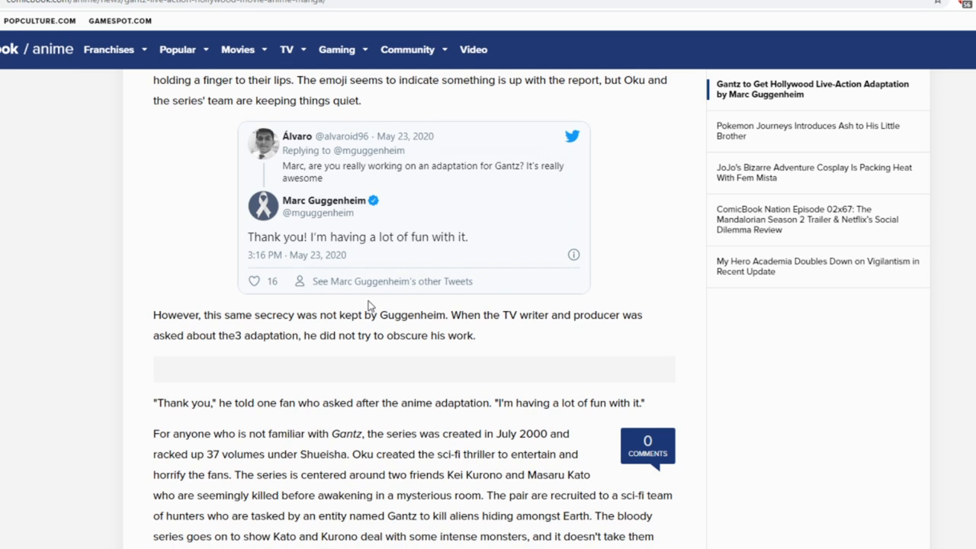
mouse_move(352, 256)
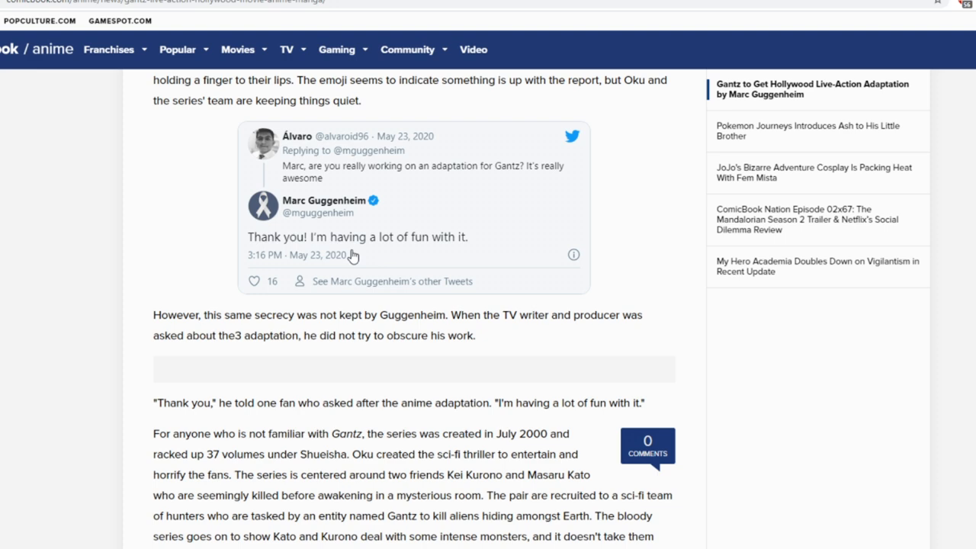
scroll(down, 3)
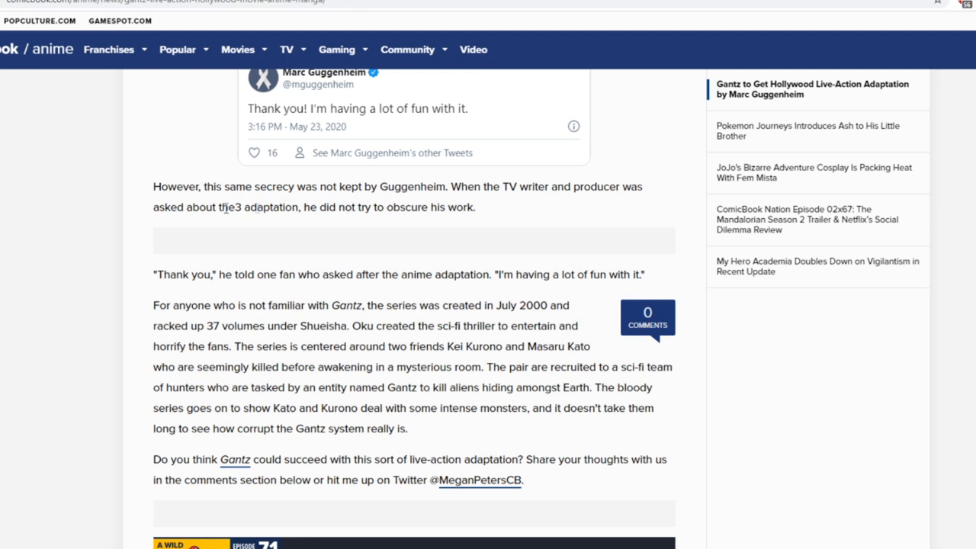
mouse_move(235, 227)
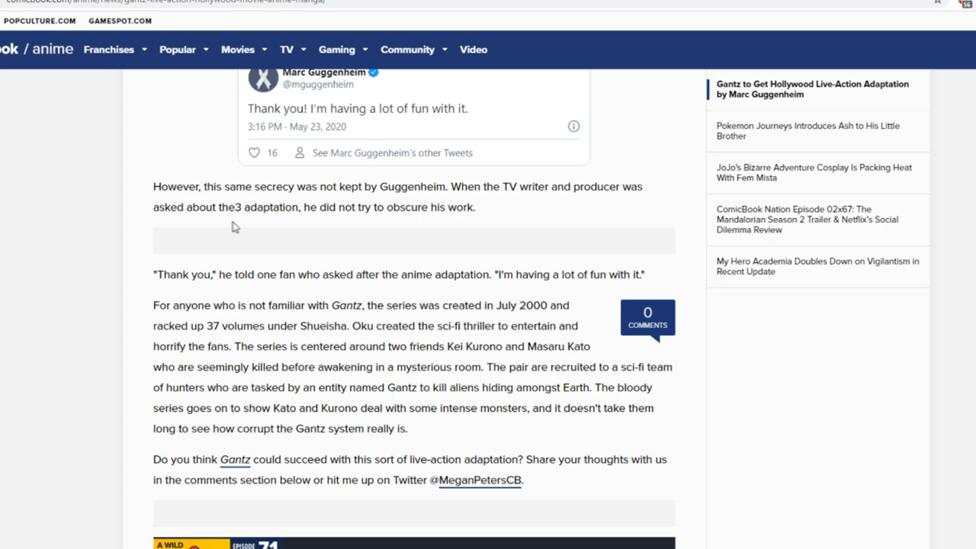
scroll(down, 3)
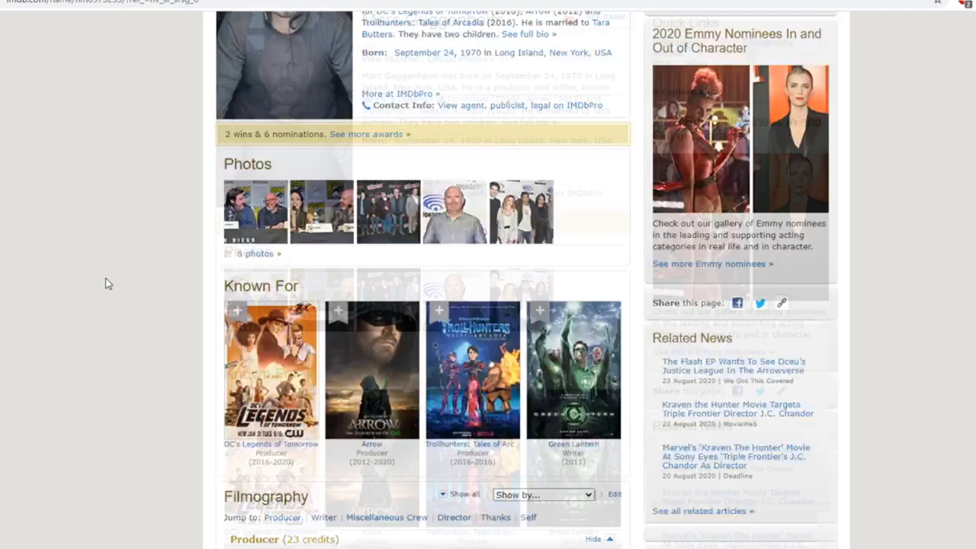
Scroll Guggenheim's IMDb page down to his filmography and in-development projects, including Gantz.
scroll(down, 3)
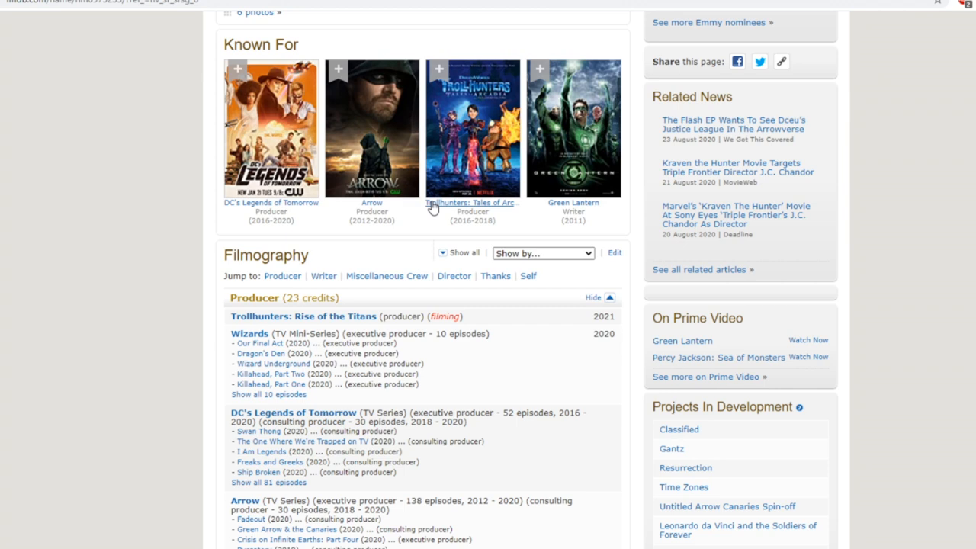
scroll(down, 3)
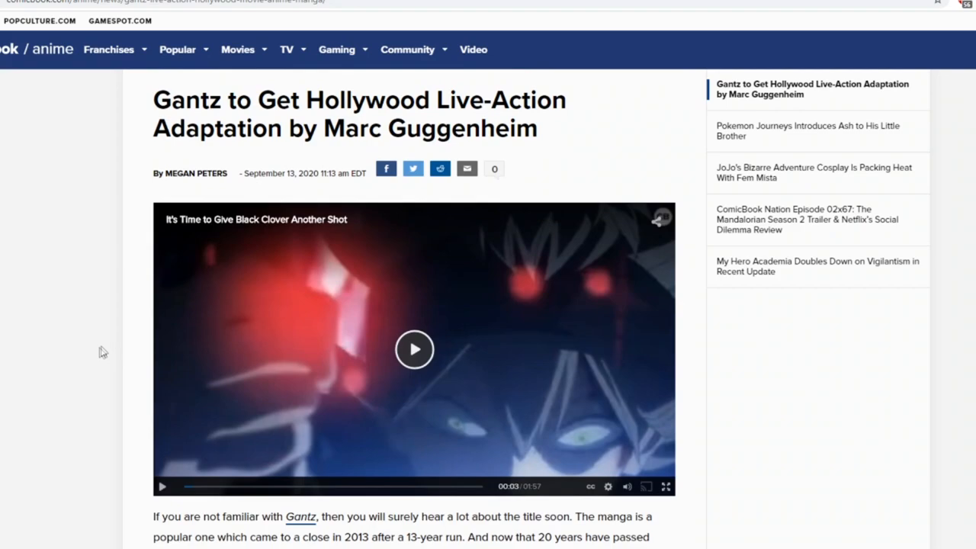
Scroll the Gantz article to the Deadline report, Oku's emoji response and Guggenheim's tweet.
scroll(down, 3)
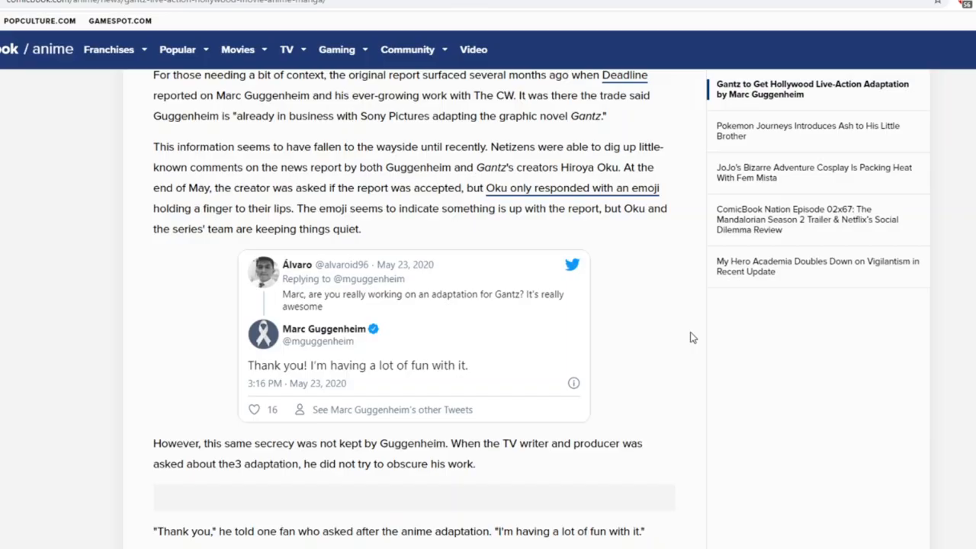
scroll(down, 3)
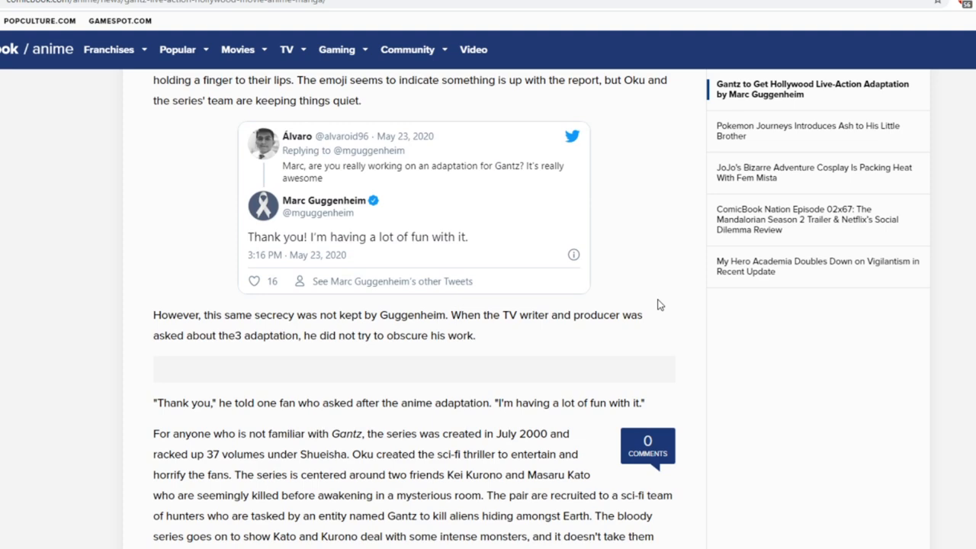
scroll(up, 3)
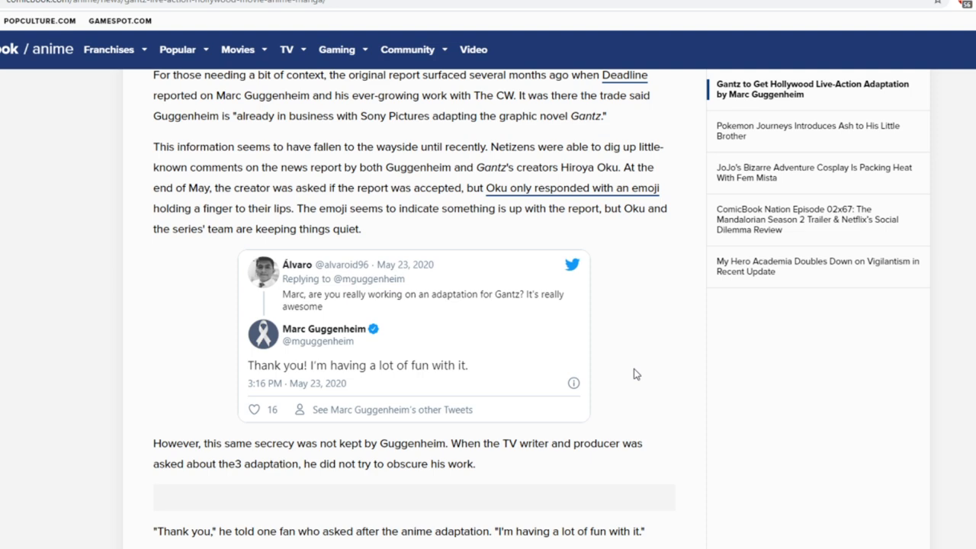
scroll(down, 3)
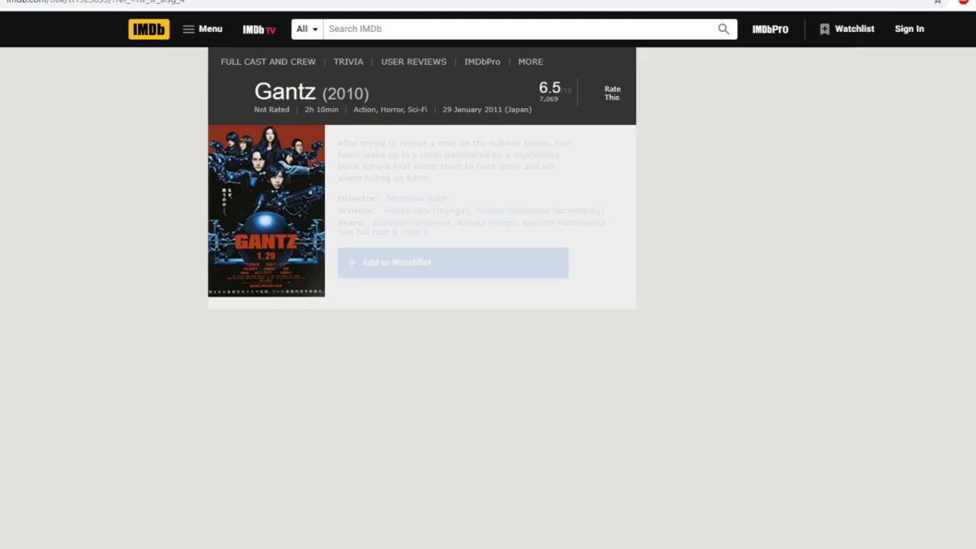
Scroll down and back up the IMDb Gantz page to check the cast.
scroll(down, 3)
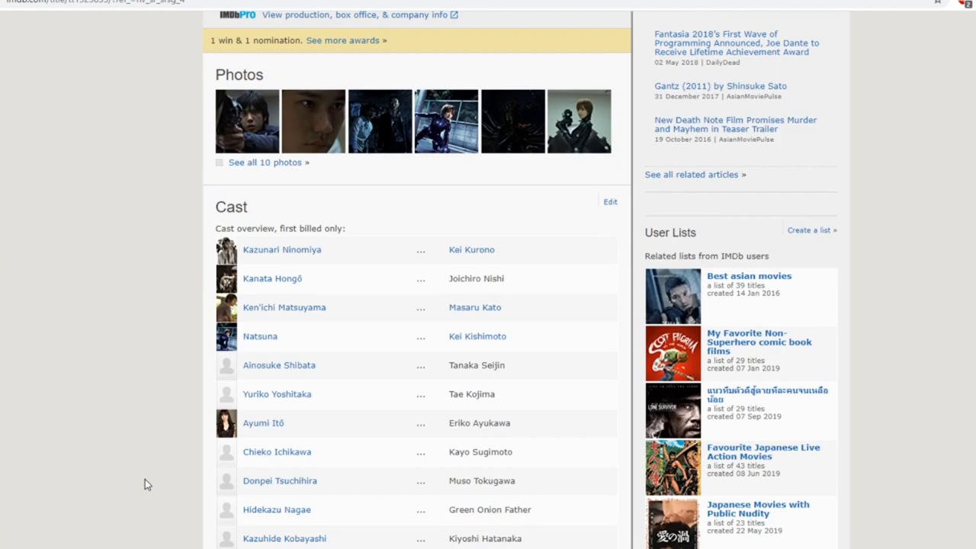
scroll(up, 3)
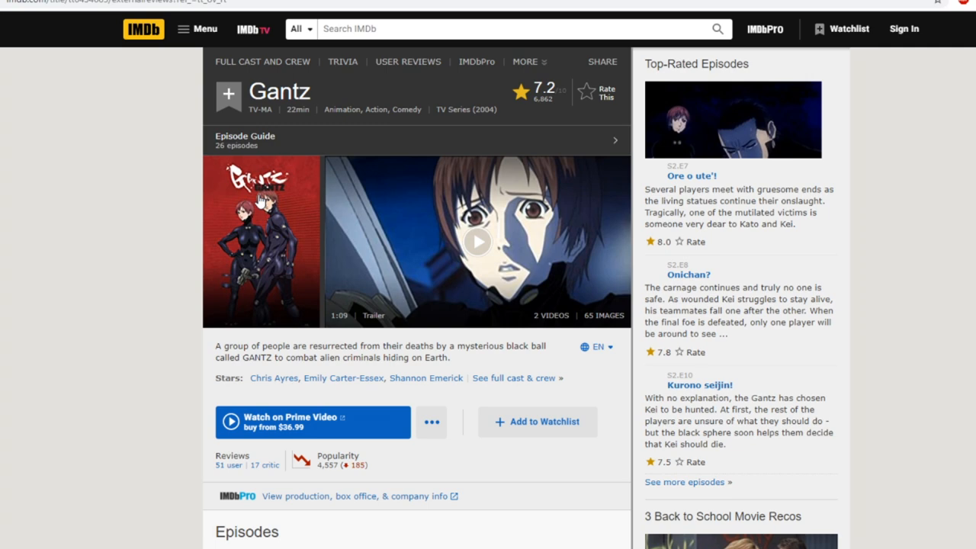
Open a still from the 2004 Gantz anime in IMDb's media viewer.
scroll(down, 3)
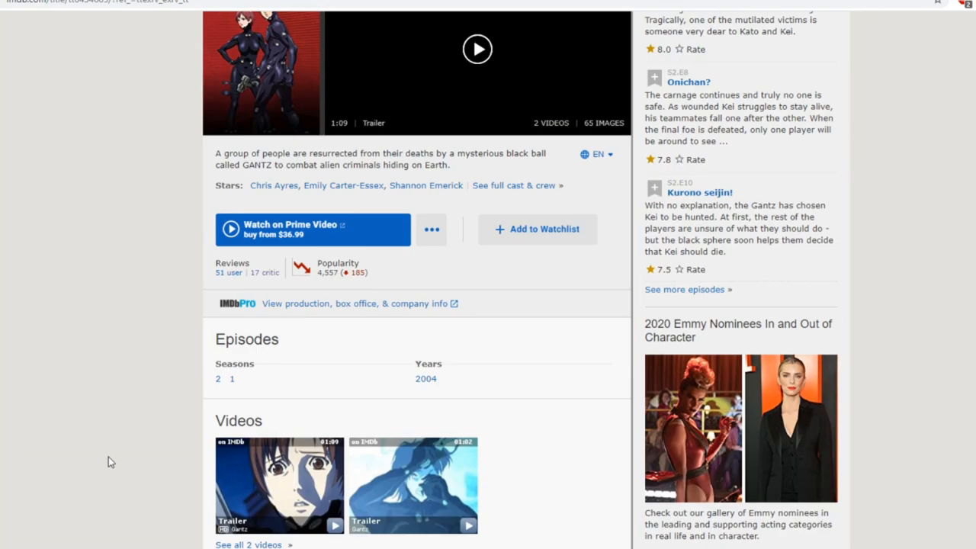
click(477, 49)
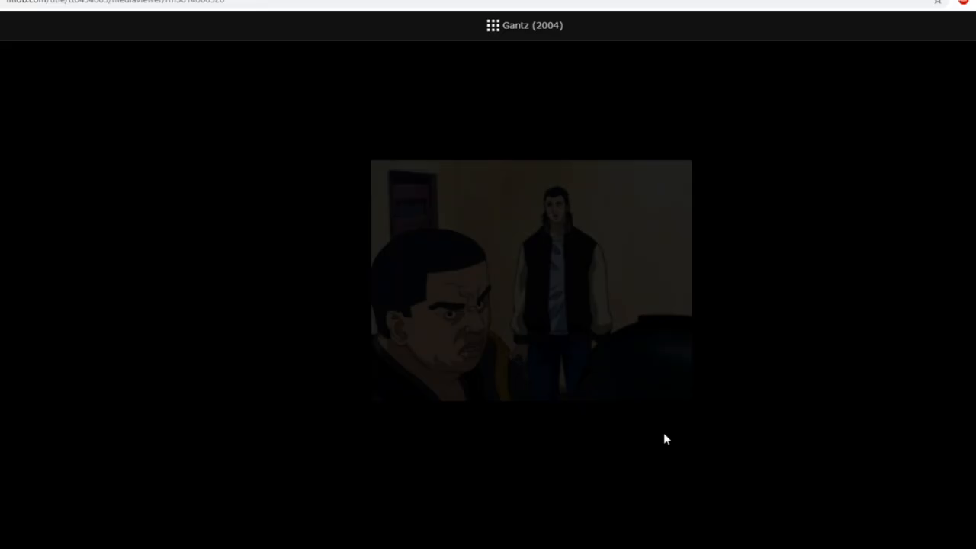